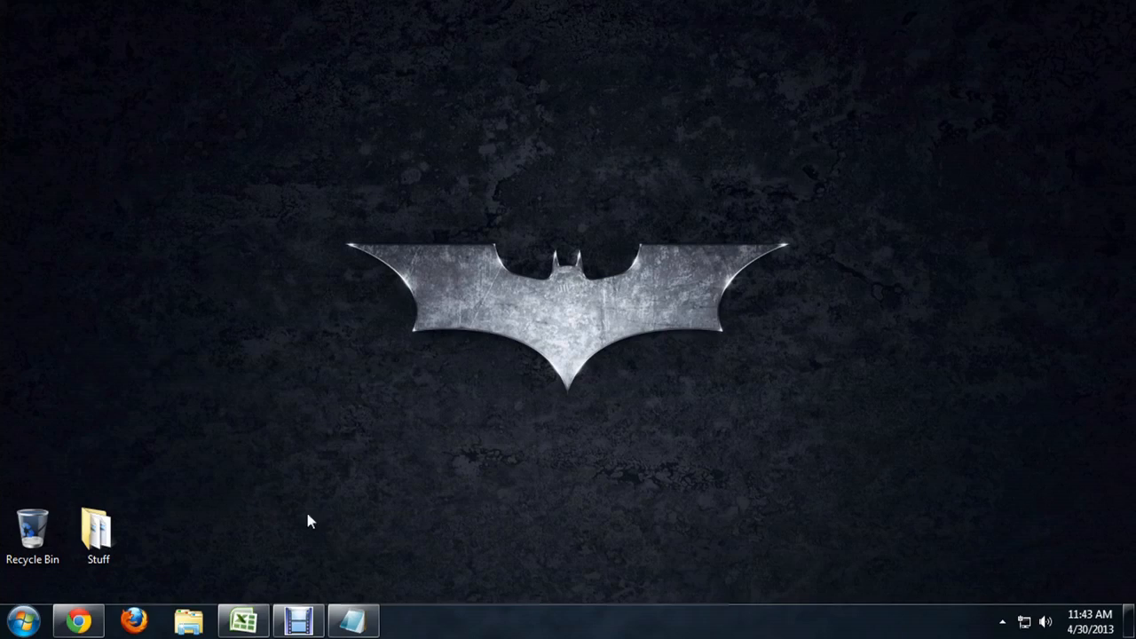
# Open the Stuff folder on the desktop to reveal Cover Letter.docx and Resume.docx.
pyautogui.doubleClick(99, 528)
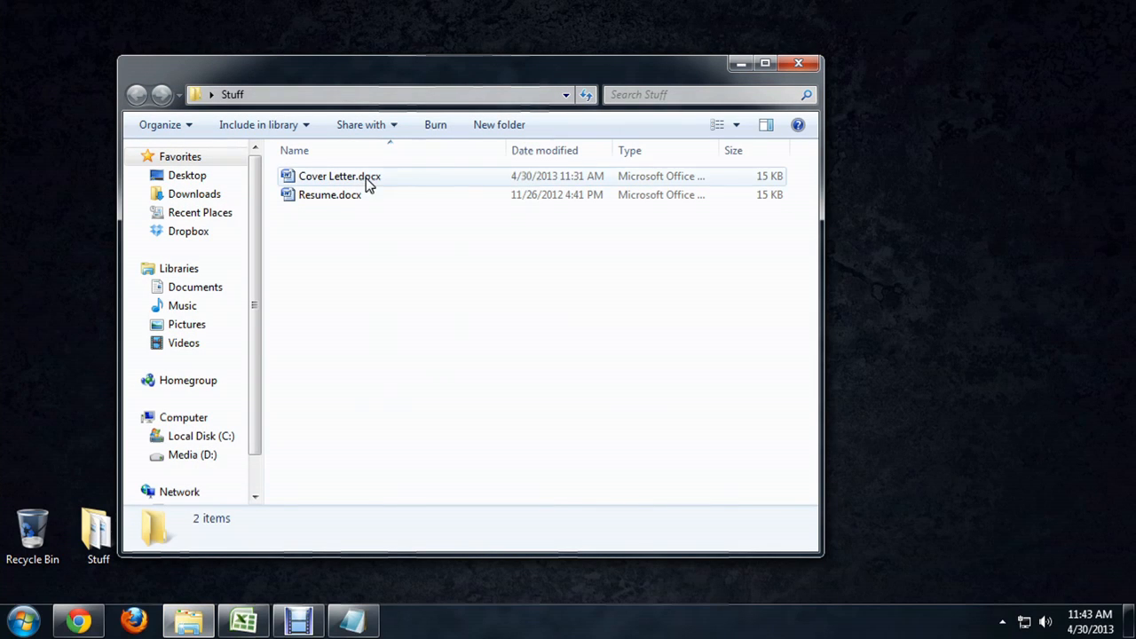
pyautogui.moveTo(355, 219)
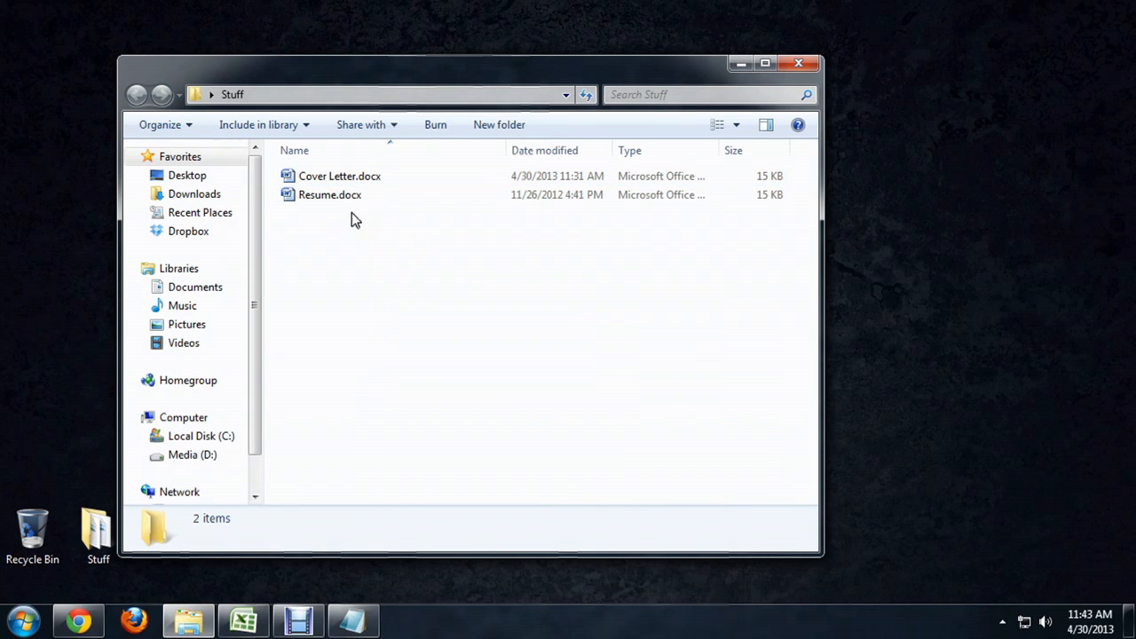
# Send both documents to a compressed (zipped) folder, creating Cover Letter.zip.
pyautogui.rightClick(326, 175)
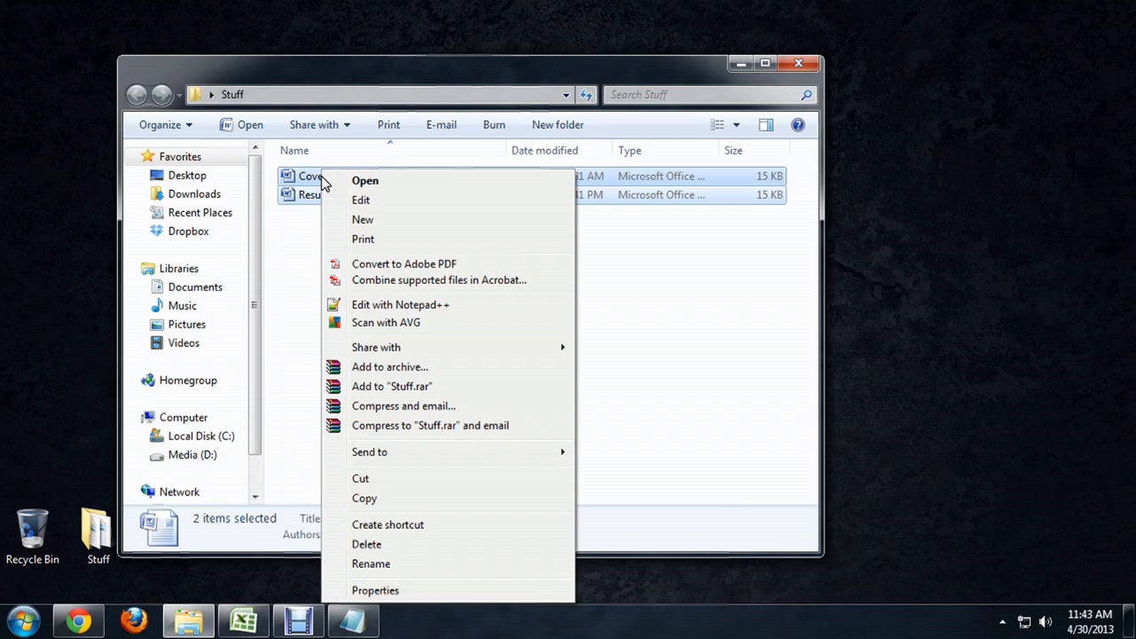
pyautogui.moveTo(450, 363)
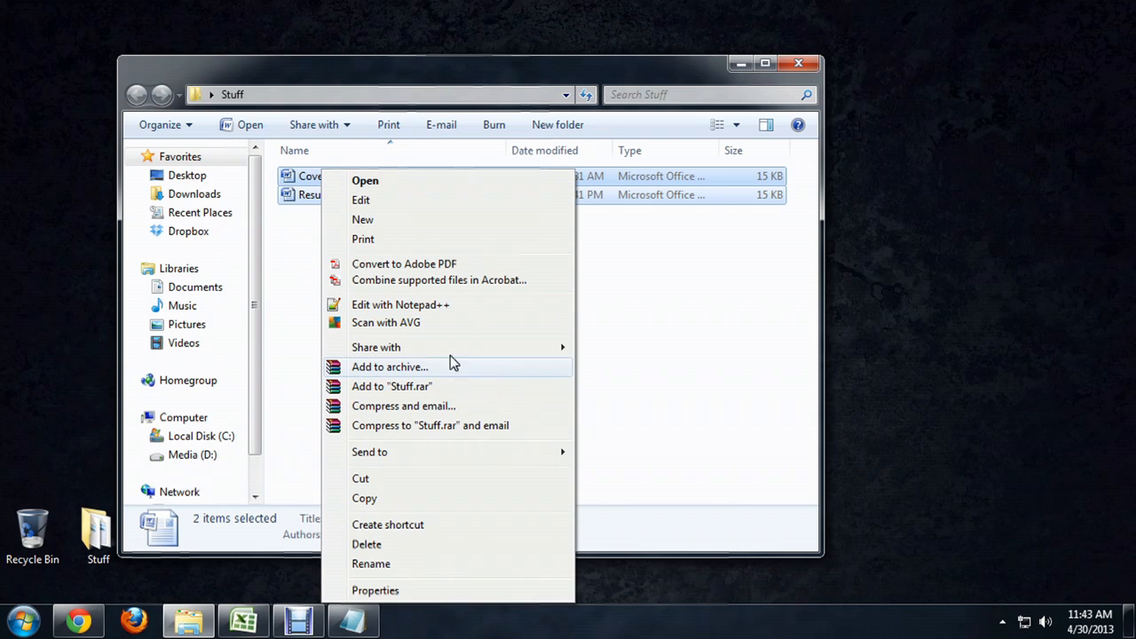
pyautogui.moveTo(400, 386)
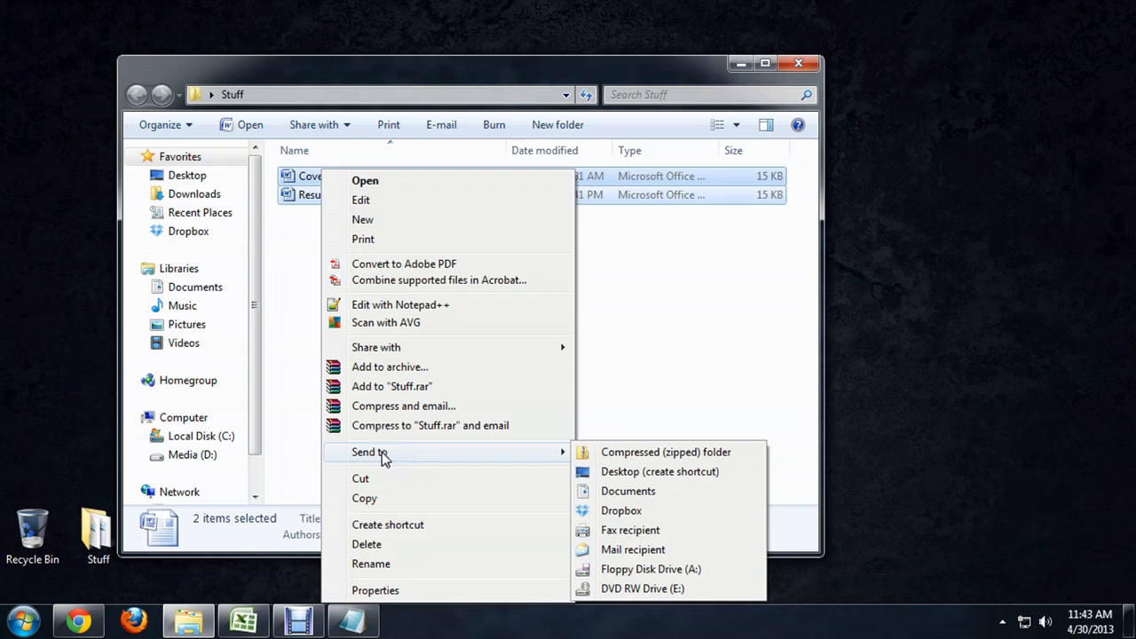
pyautogui.moveTo(642, 458)
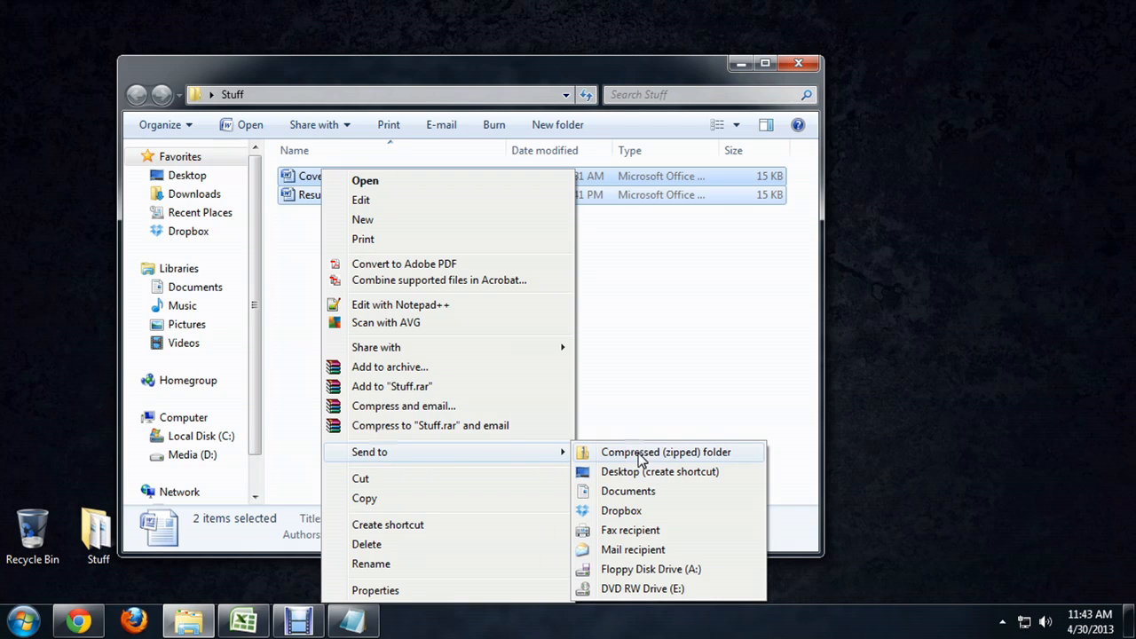
pyautogui.moveTo(675, 459)
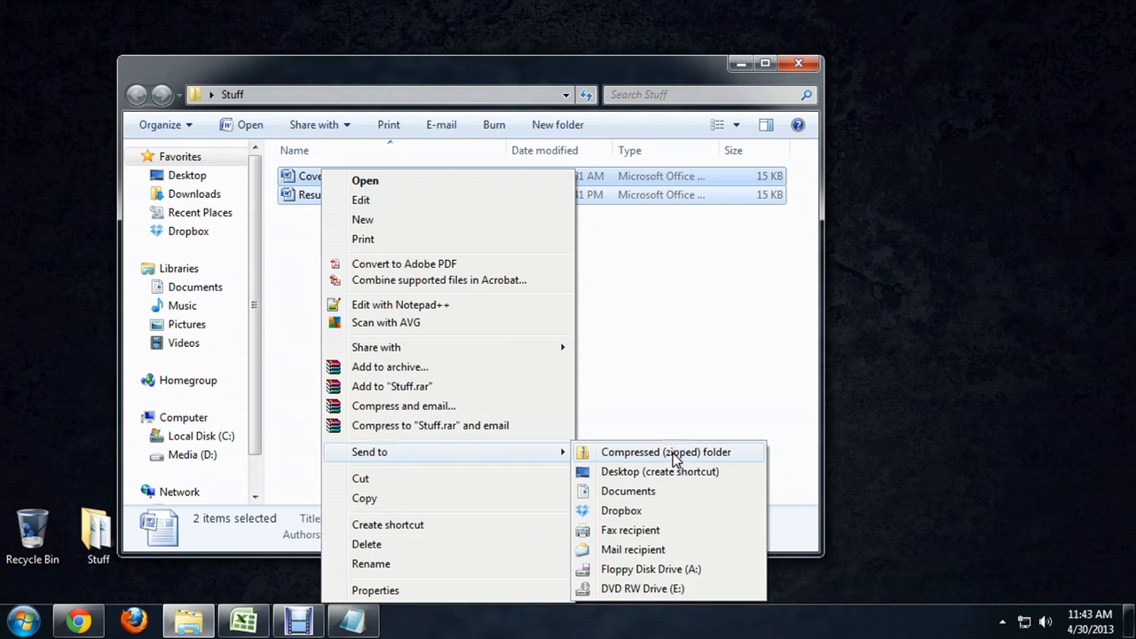
pyautogui.moveTo(652, 459)
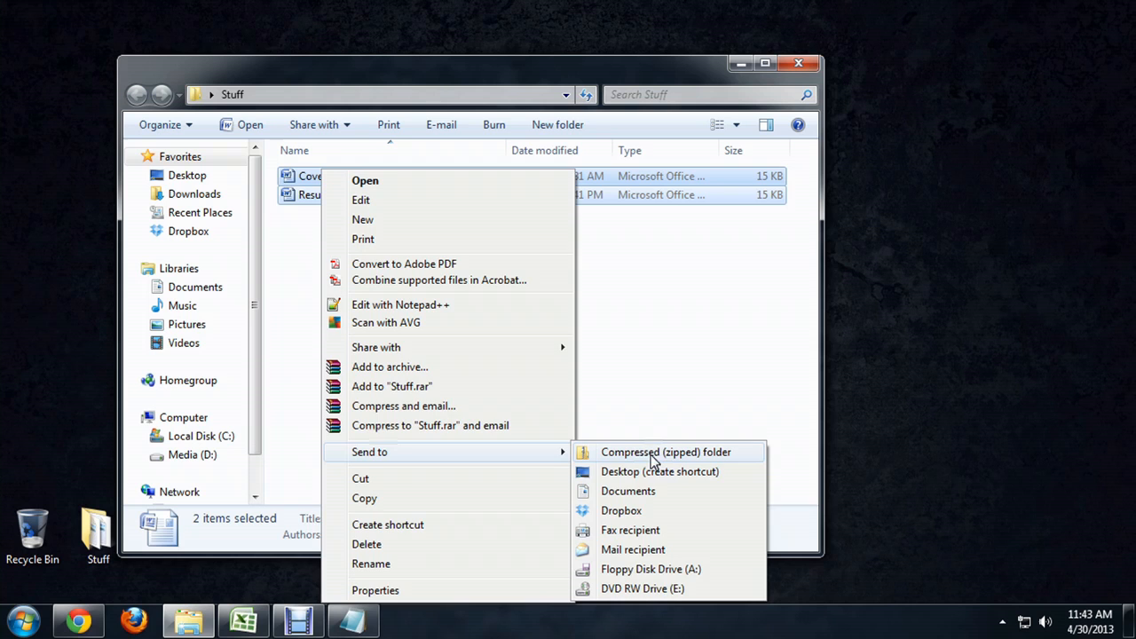
pyautogui.click(666, 452)
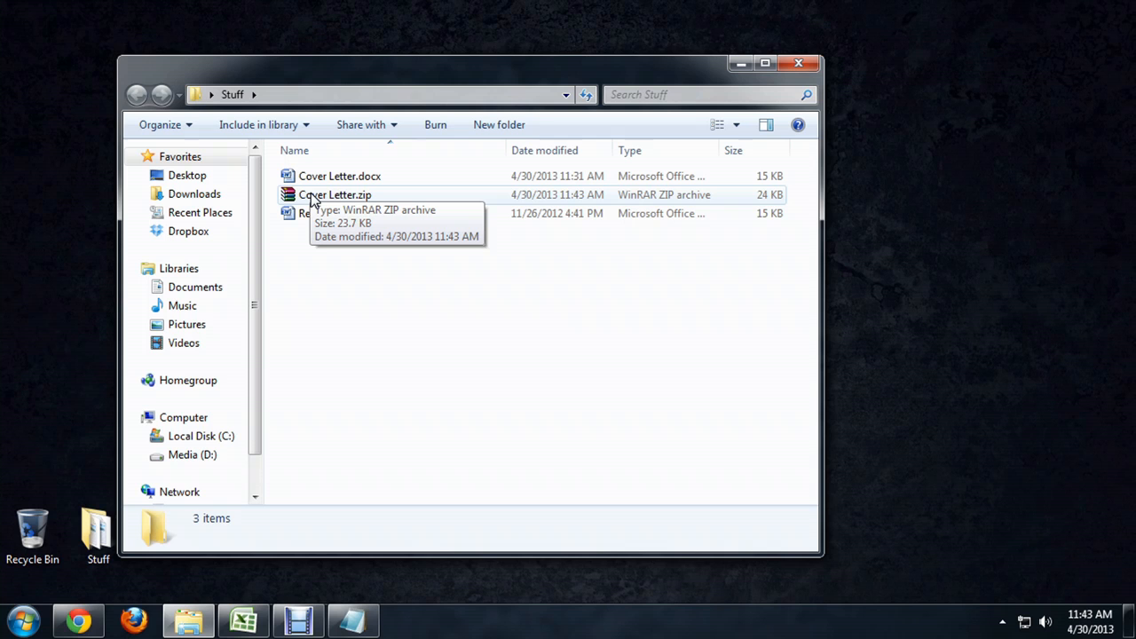
# View Cover Letter.zip's contents (Cover Letter.docx, Resume.docx), then close it back to Stuff.
pyautogui.rightClick(331, 194)
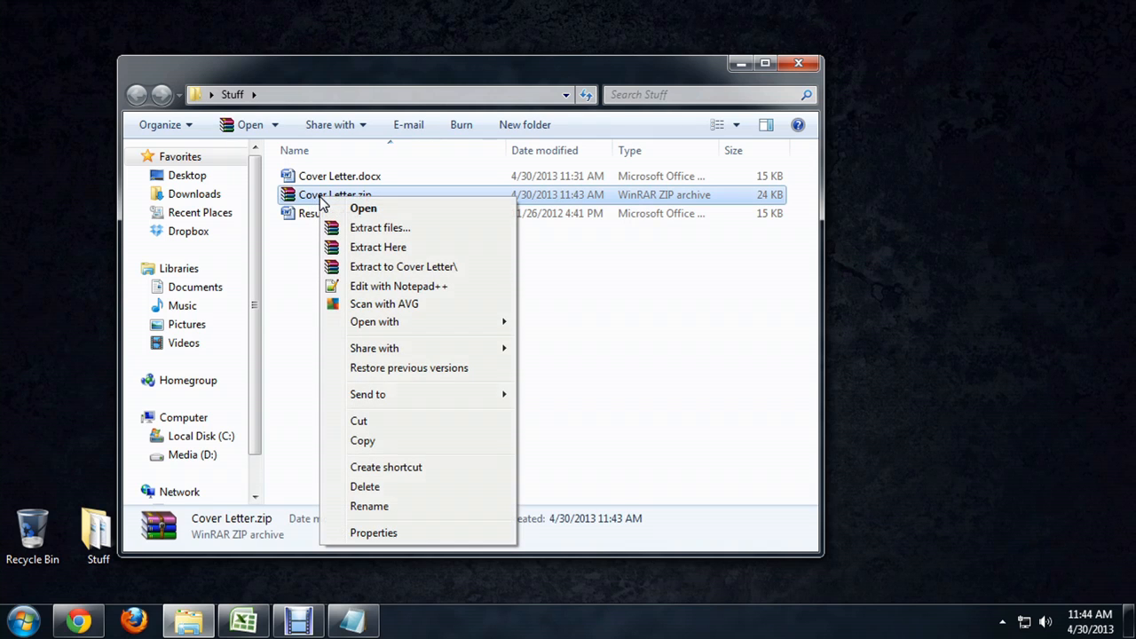
pyautogui.click(363, 207)
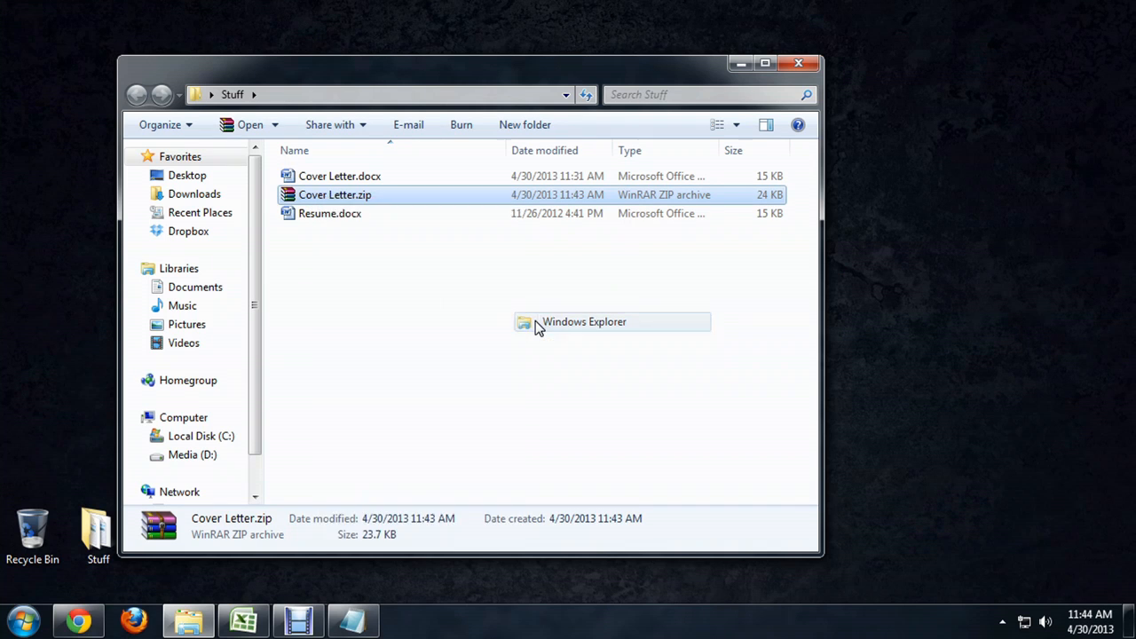
pyautogui.doubleClick(332, 195)
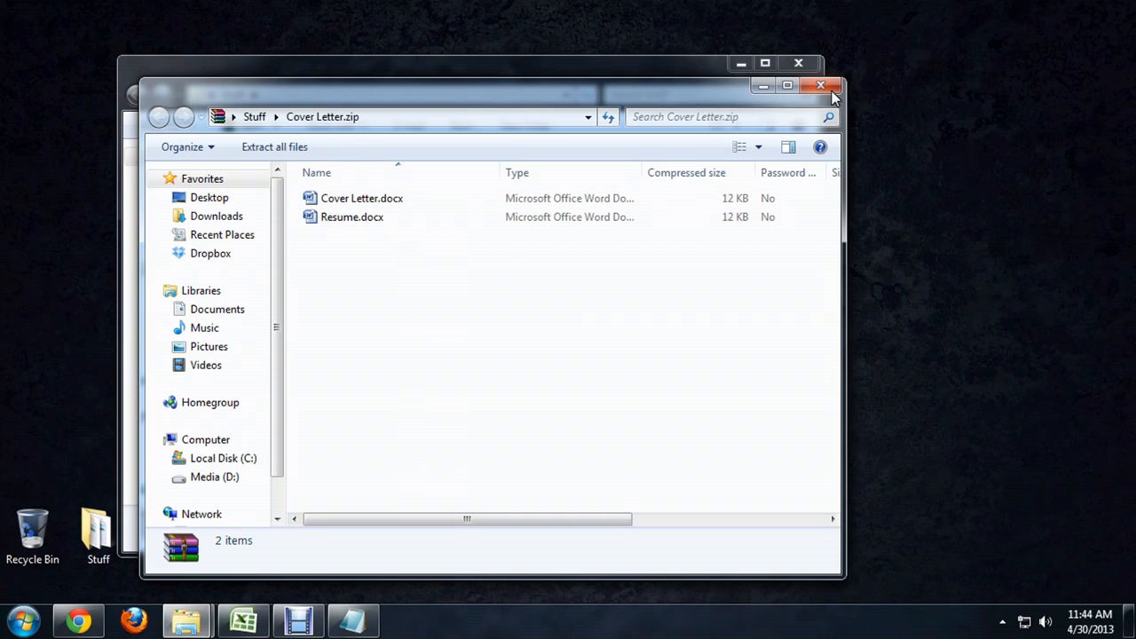
pyautogui.click(819, 86)
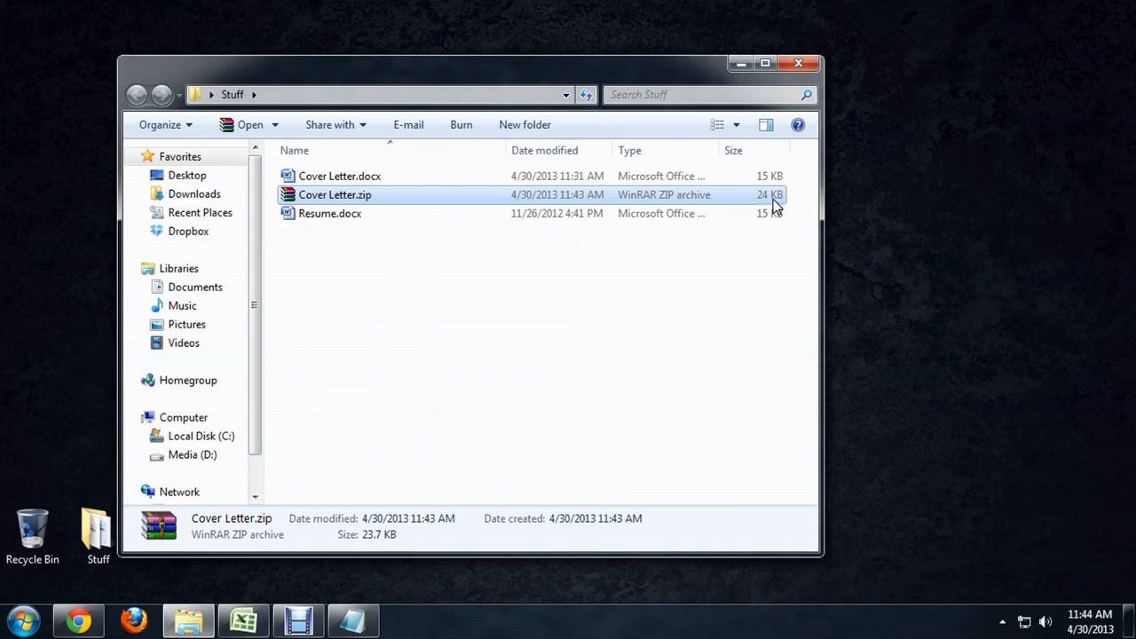
pyautogui.moveTo(786, 211)
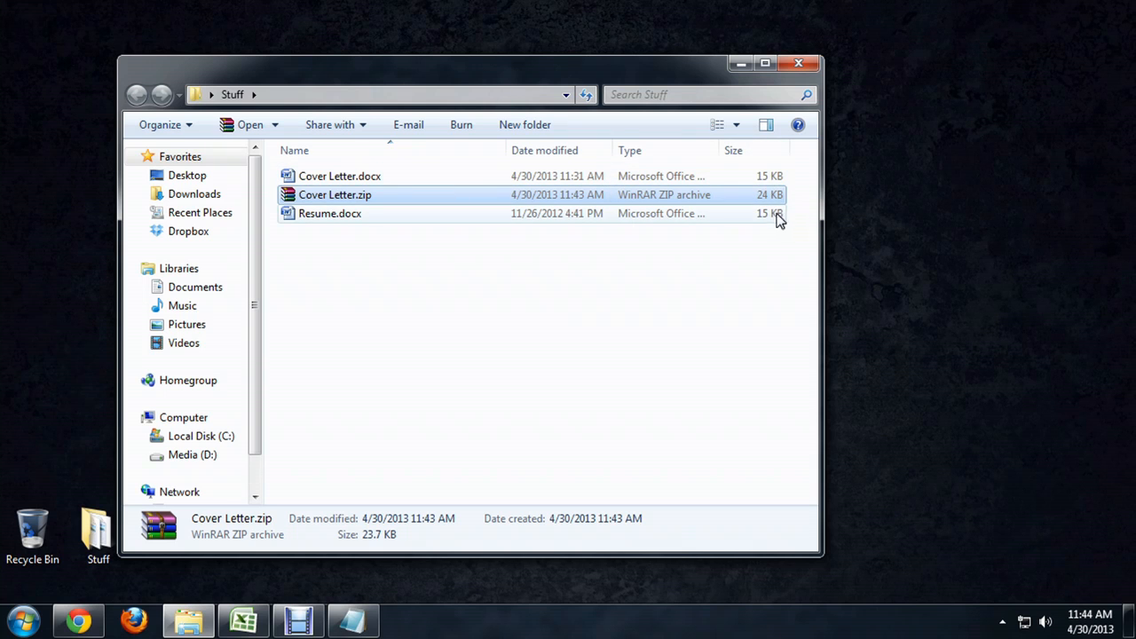
pyautogui.moveTo(728, 284)
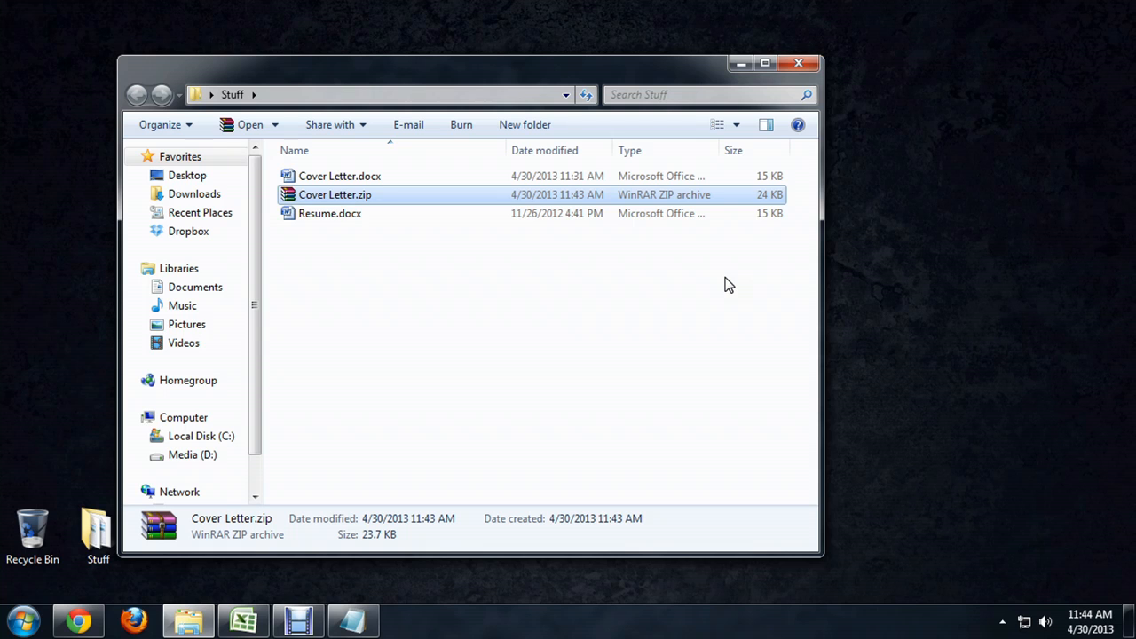